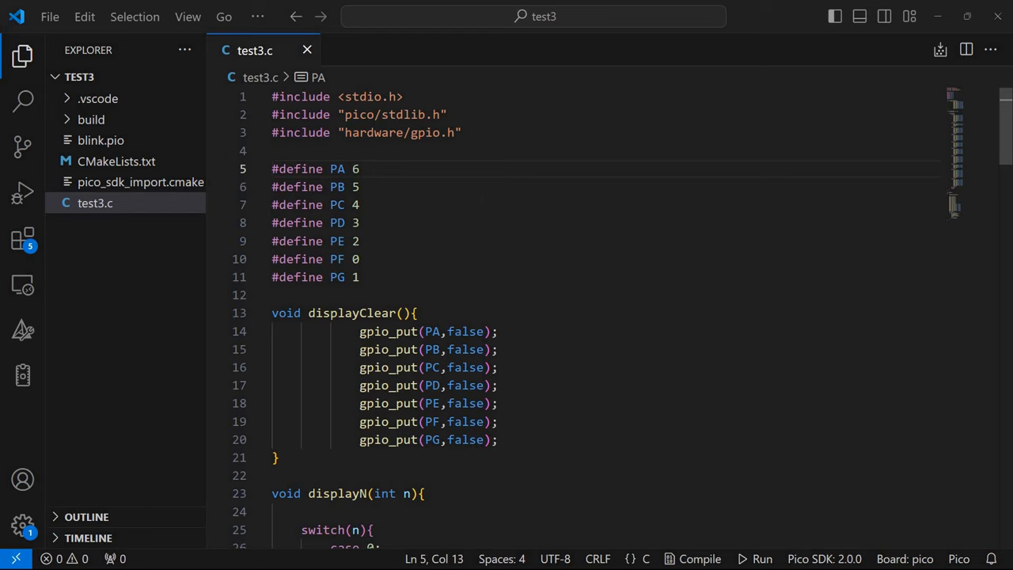
Adjust the PA pin definition to 6 and review the PF macro and its uses in displayClear and displayN
{"action": "left_click", "coordinate": [358, 204]}
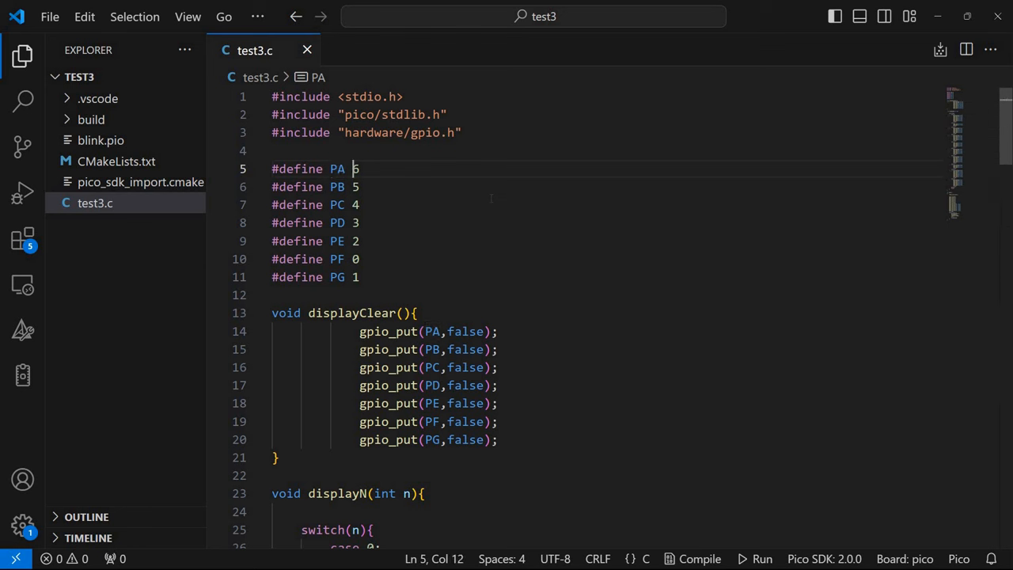
{"action": "type", "text": "6"}
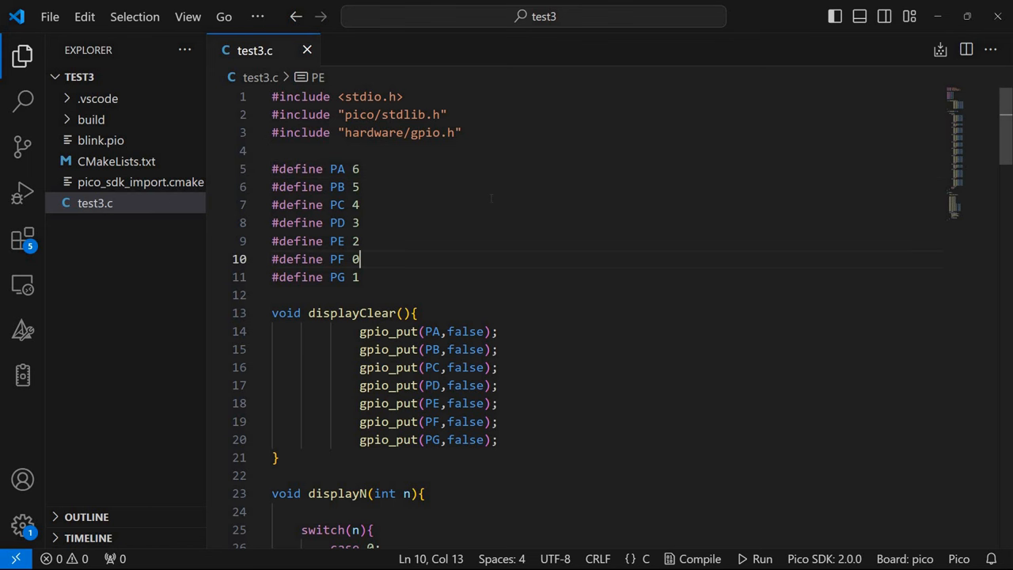
{"action": "left_click", "coordinate": [358, 167]}
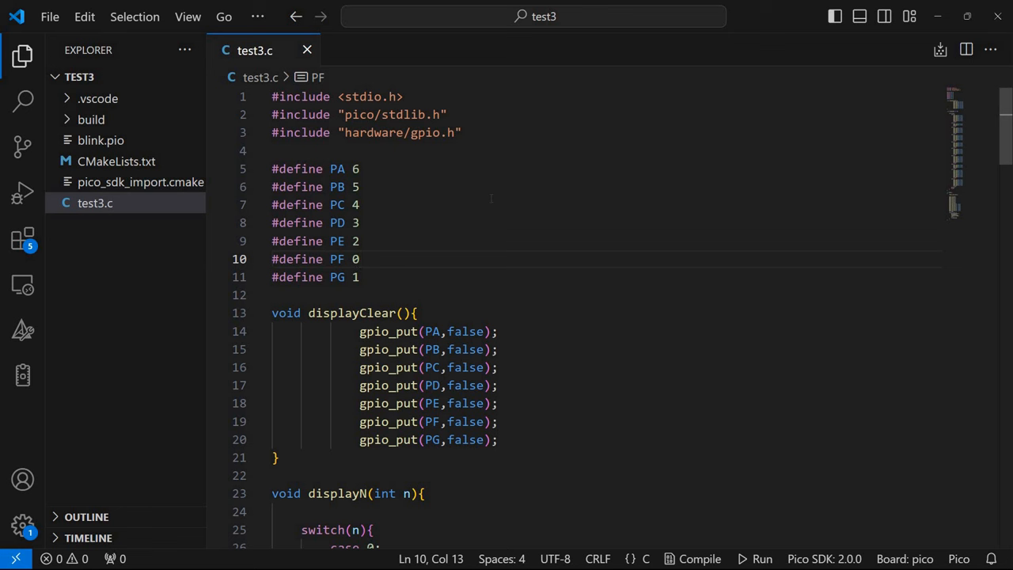
{"action": "left_click", "coordinate": [346, 260]}
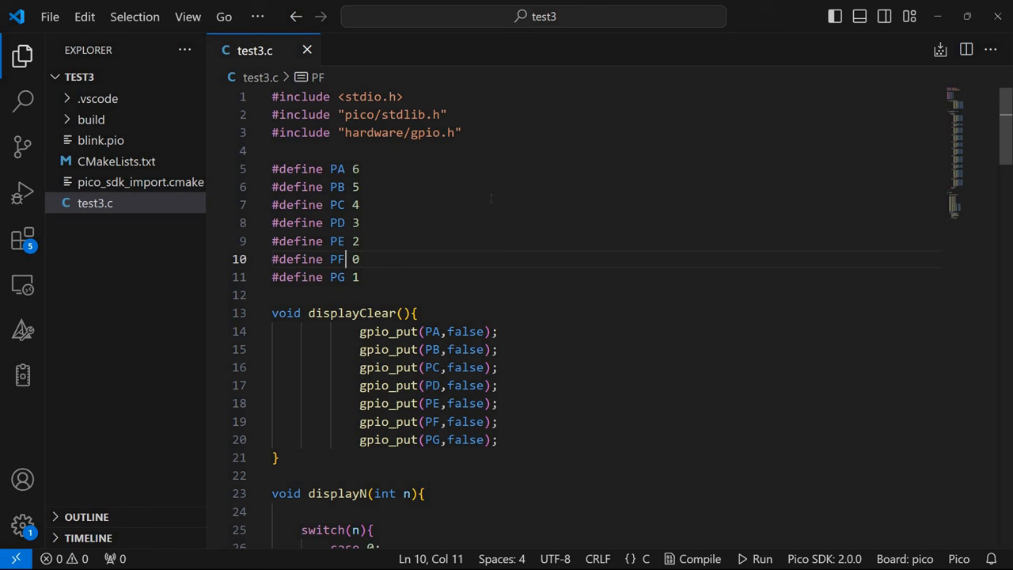
{"action": "double_click", "coordinate": [335, 259]}
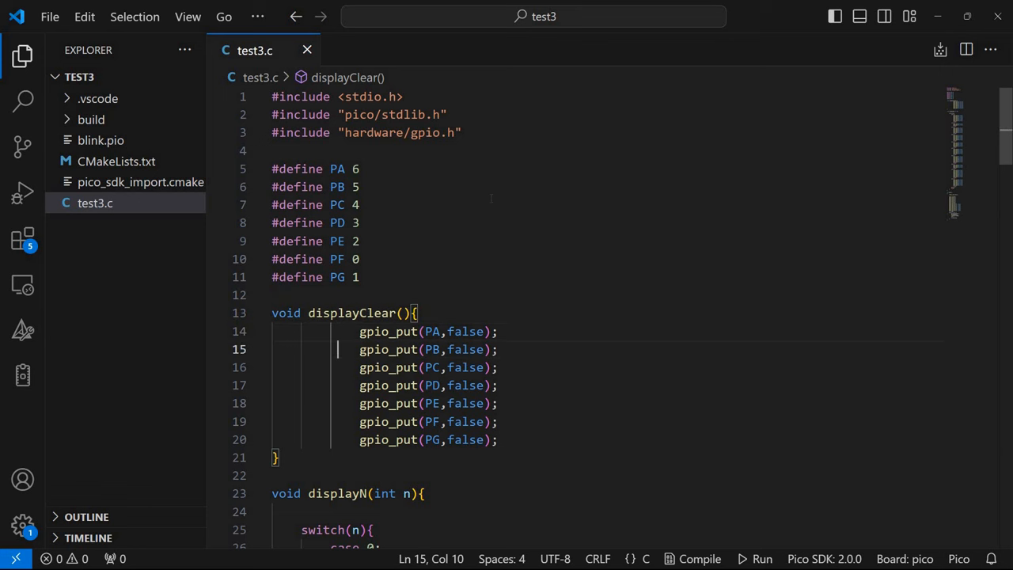
{"action": "double_click", "coordinate": [432, 331]}
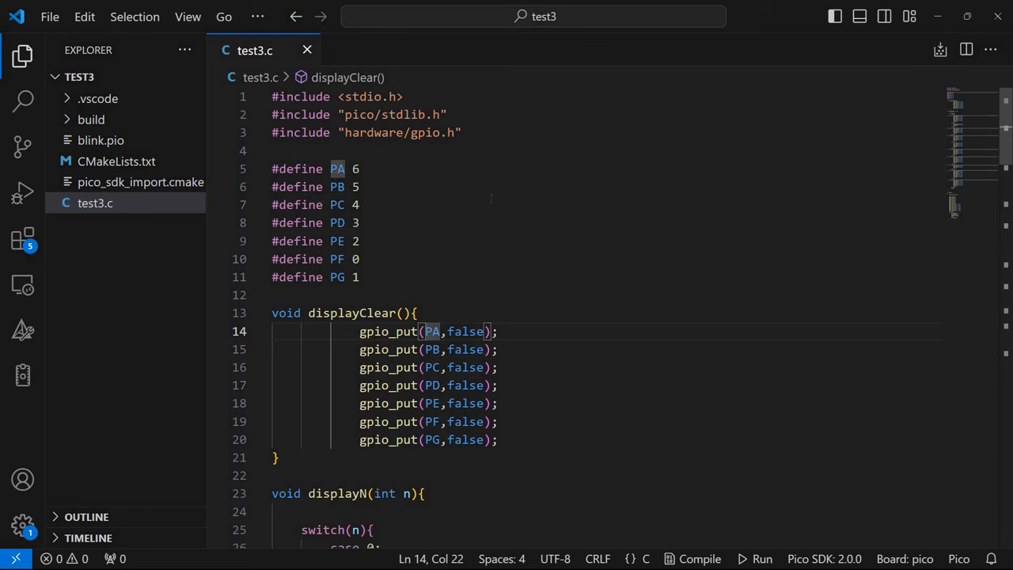
{"action": "left_click", "coordinate": [421, 494]}
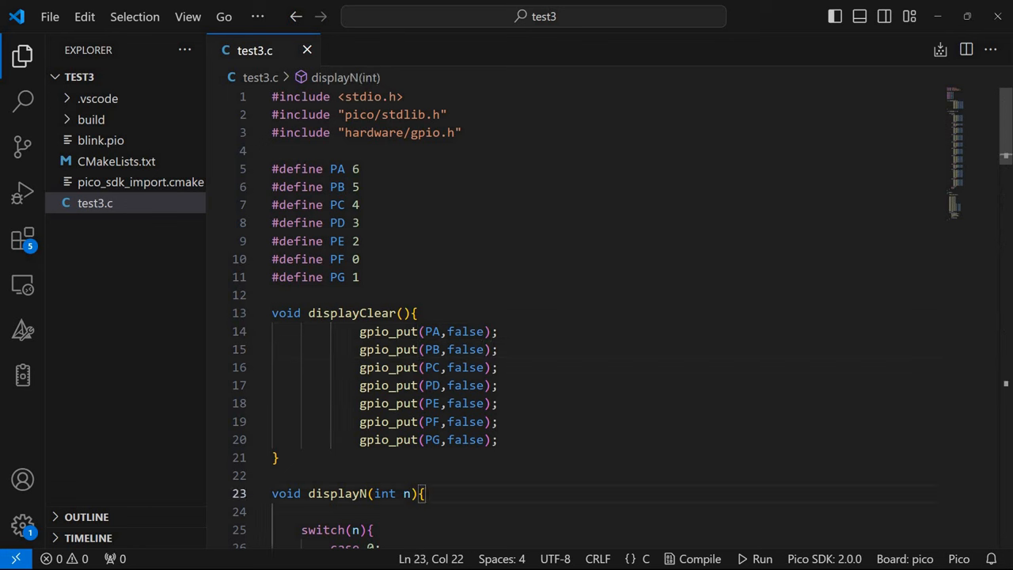
{"action": "scroll", "scroll_direction": "down", "scroll_amount": 3}
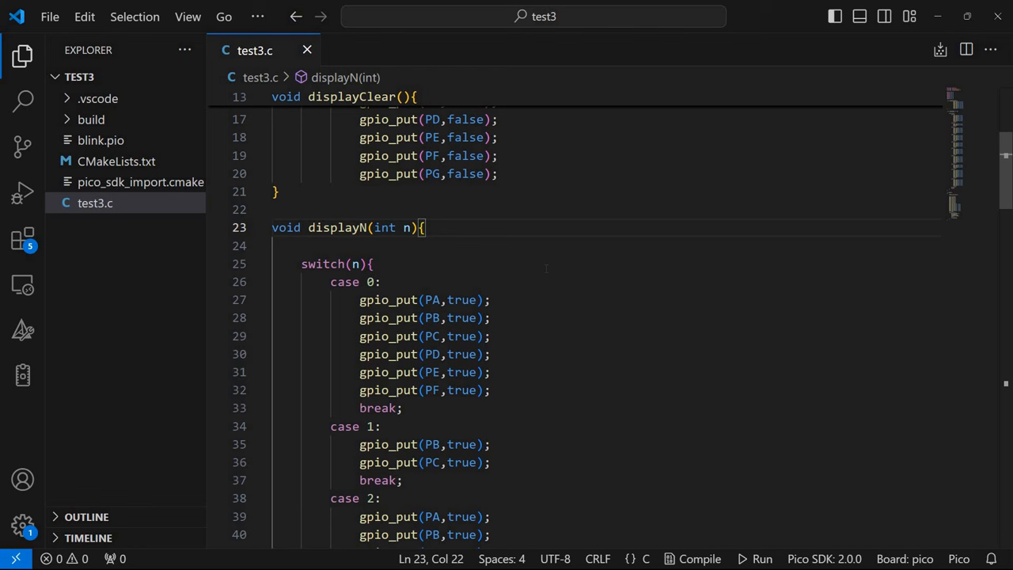
{"action": "left_click", "coordinate": [381, 282]}
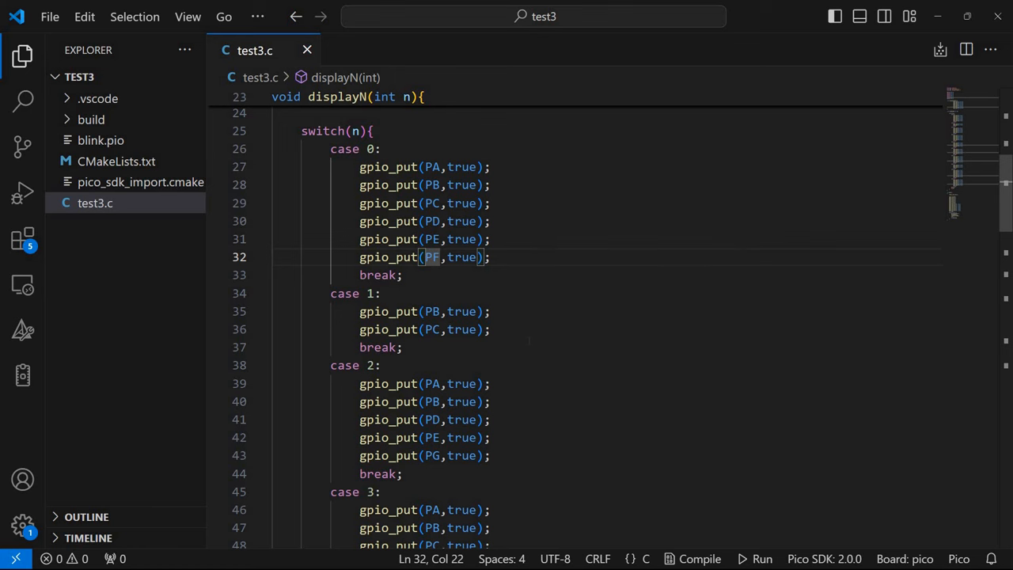
Scroll through the remaining displayN switch cases down to the main loop
{"action": "scroll", "scroll_direction": "down", "scroll_amount": 3}
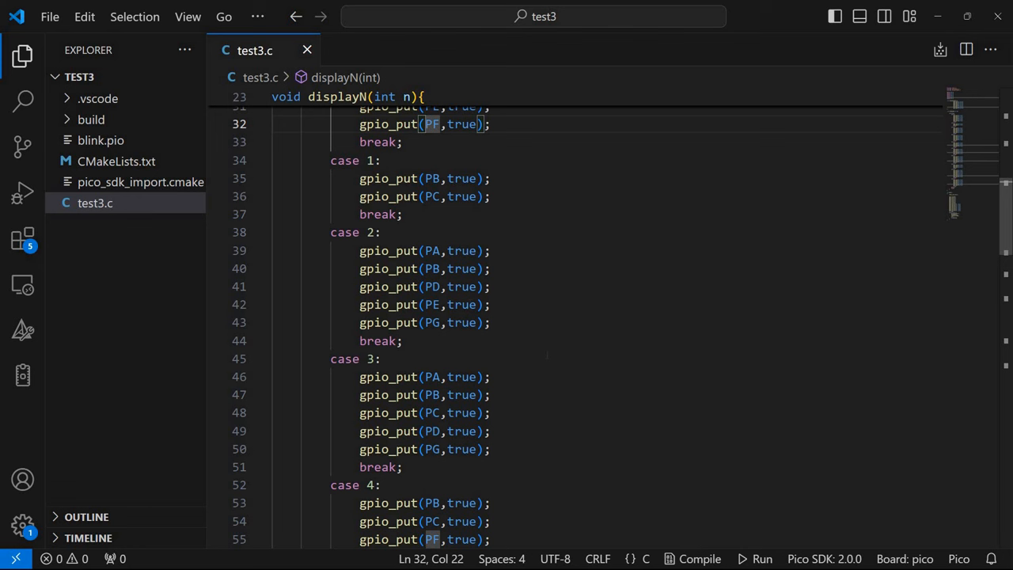
{"action": "scroll", "scroll_direction": "down", "scroll_amount": 3}
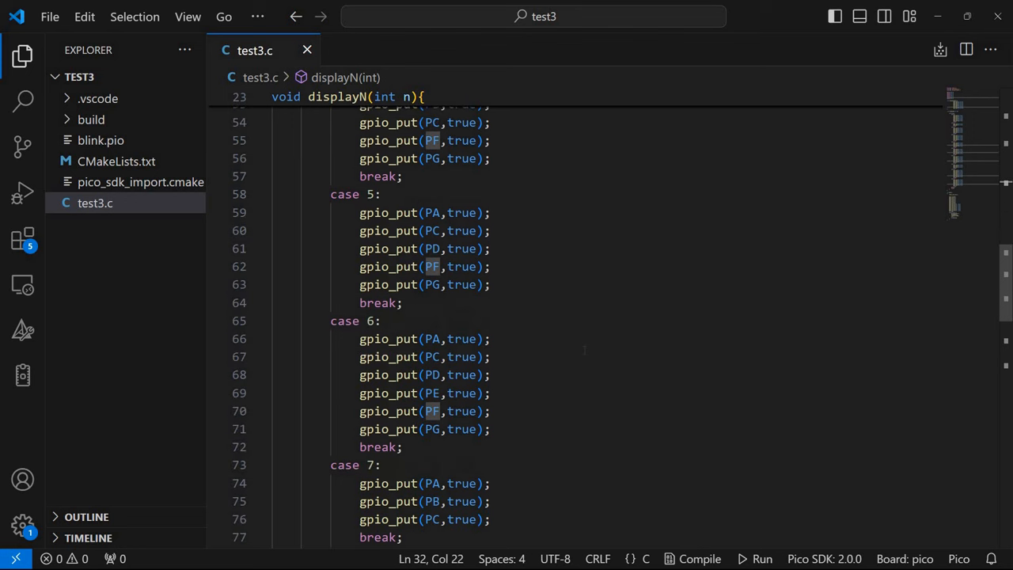
{"action": "scroll", "scroll_direction": "down", "scroll_amount": 3}
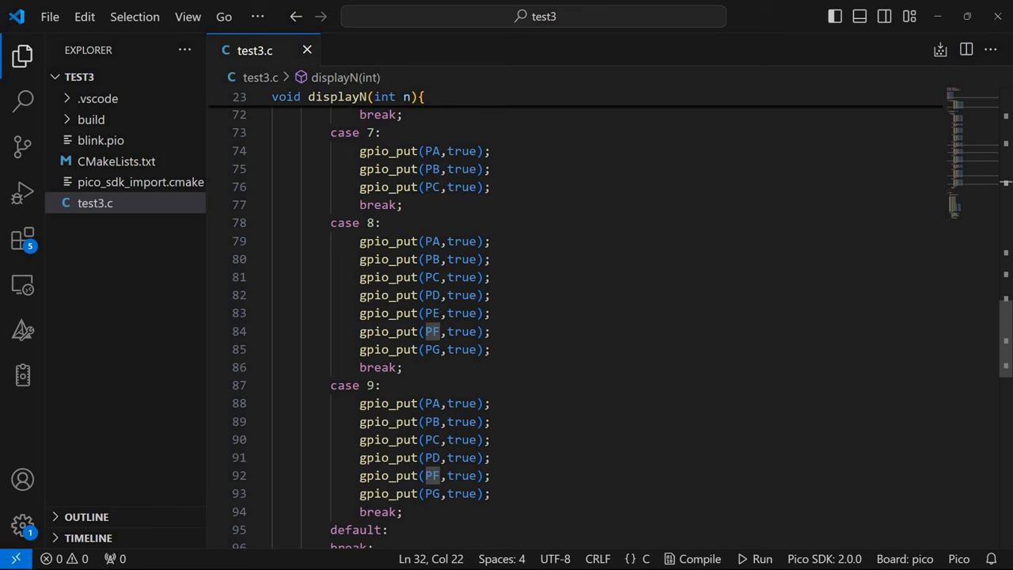
{"action": "mouse_move", "coordinate": [463, 151]}
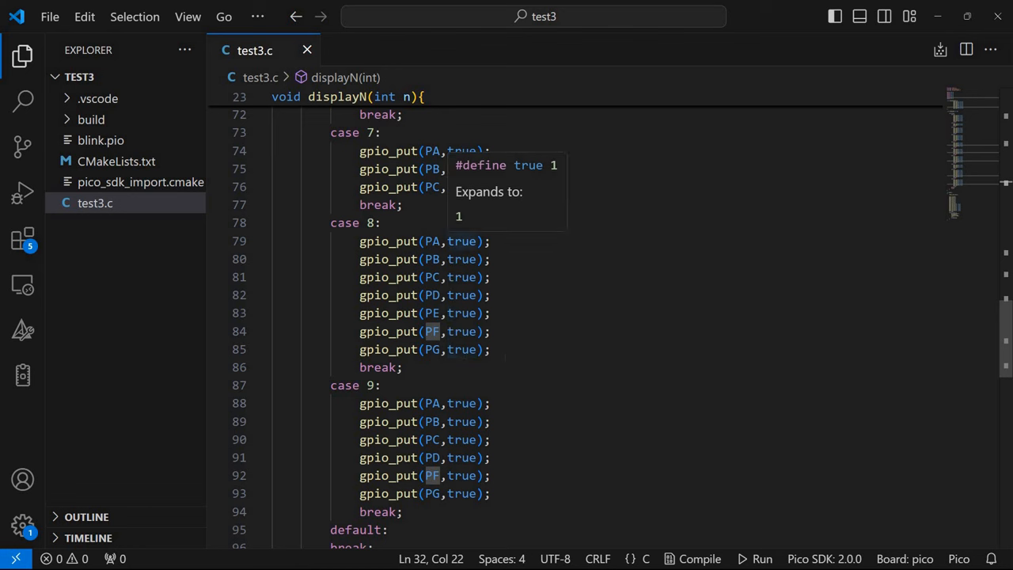
{"action": "scroll", "scroll_direction": "down", "scroll_amount": 3}
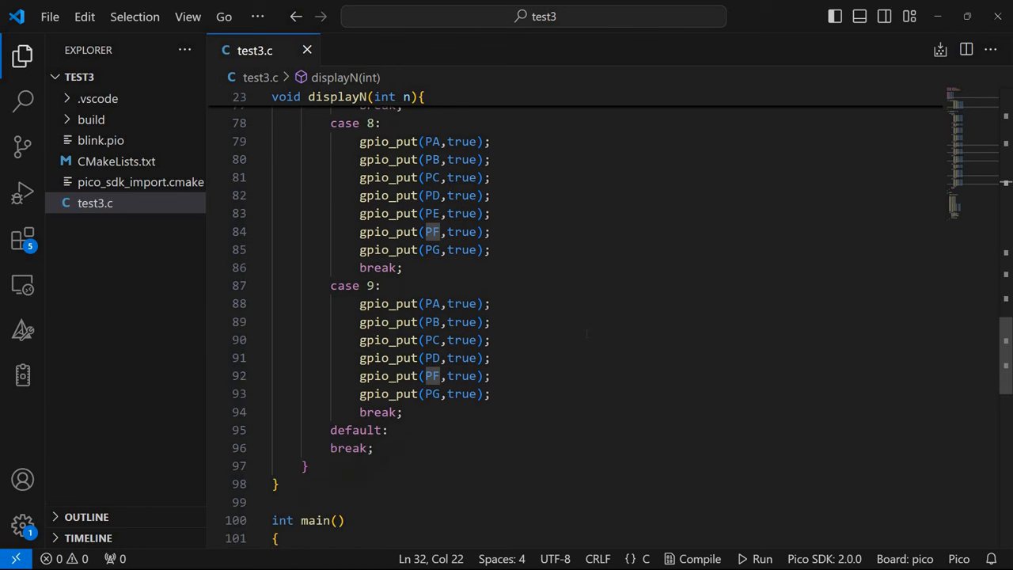
{"action": "scroll", "scroll_direction": "down", "scroll_amount": 3}
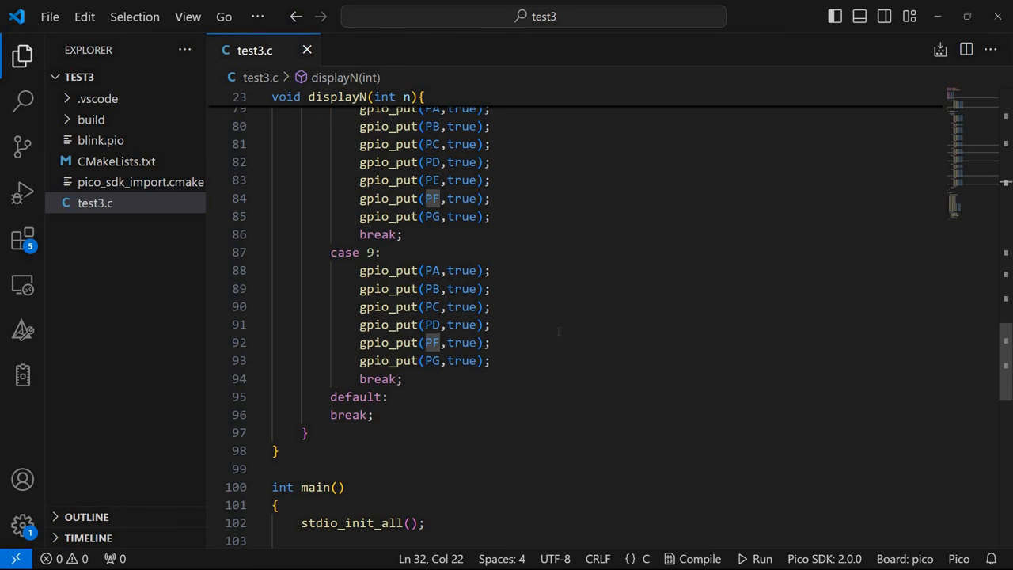
{"action": "mouse_move", "coordinate": [585, 358]}
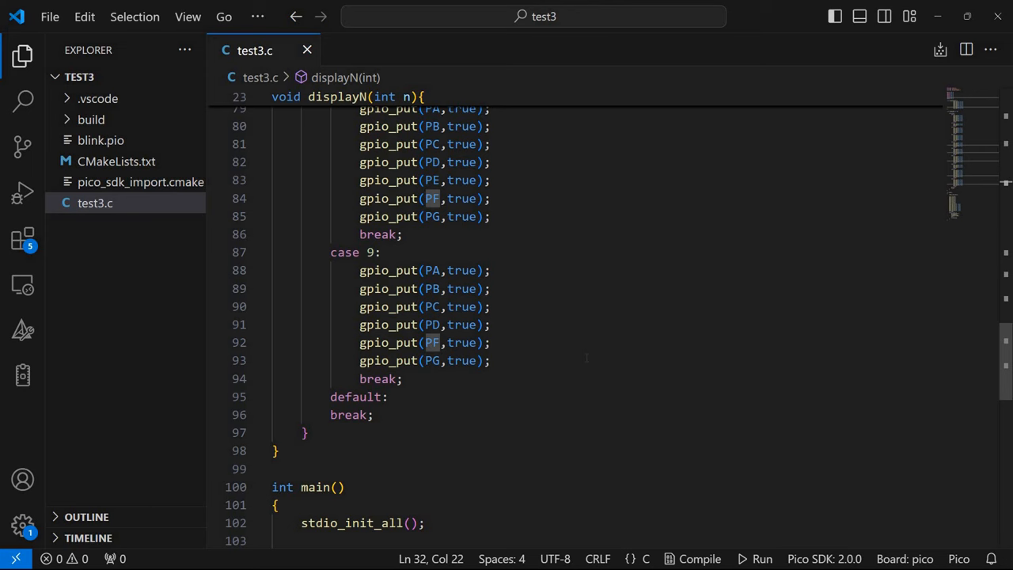
{"action": "scroll", "scroll_direction": "down", "scroll_amount": 3}
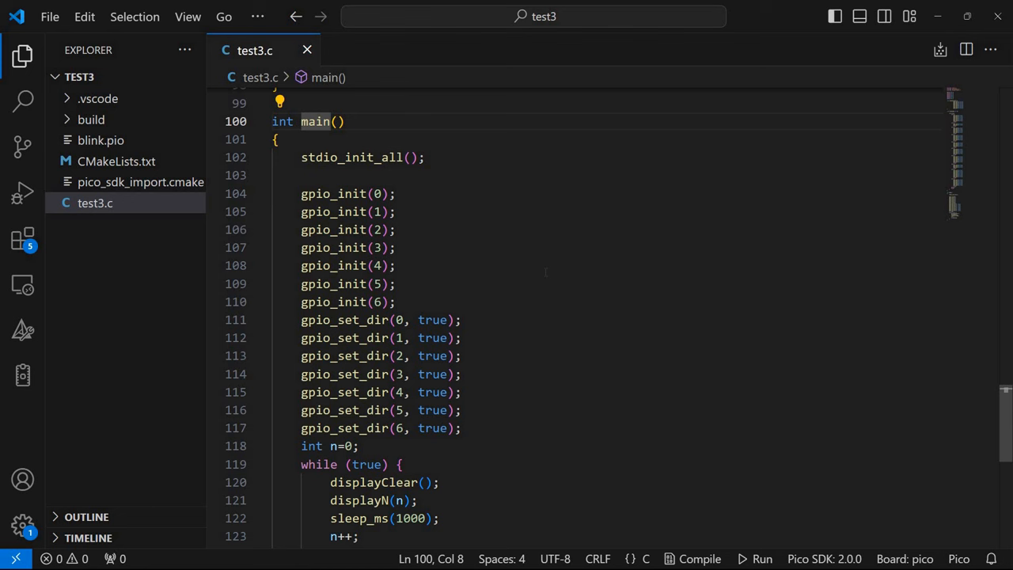
{"action": "scroll", "scroll_direction": "down", "scroll_amount": 3}
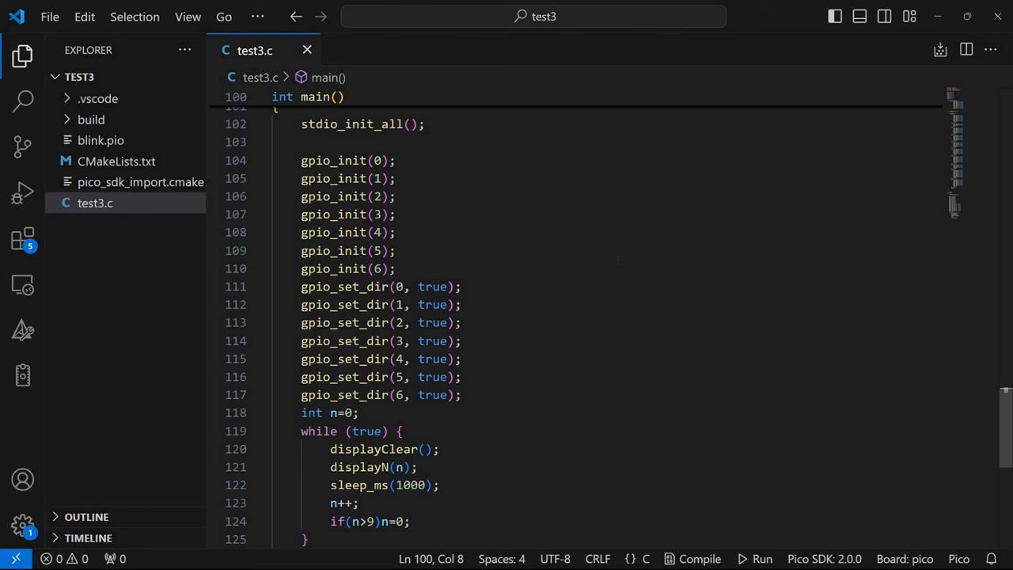
{"action": "scroll", "scroll_direction": "down", "scroll_amount": 3}
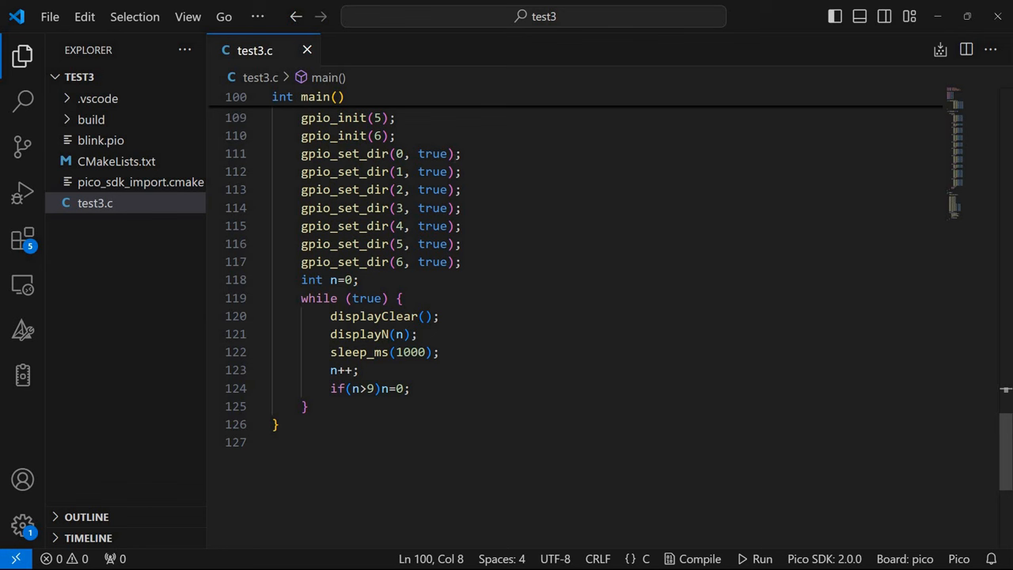
{"action": "scroll", "scroll_direction": "down", "scroll_amount": 3}
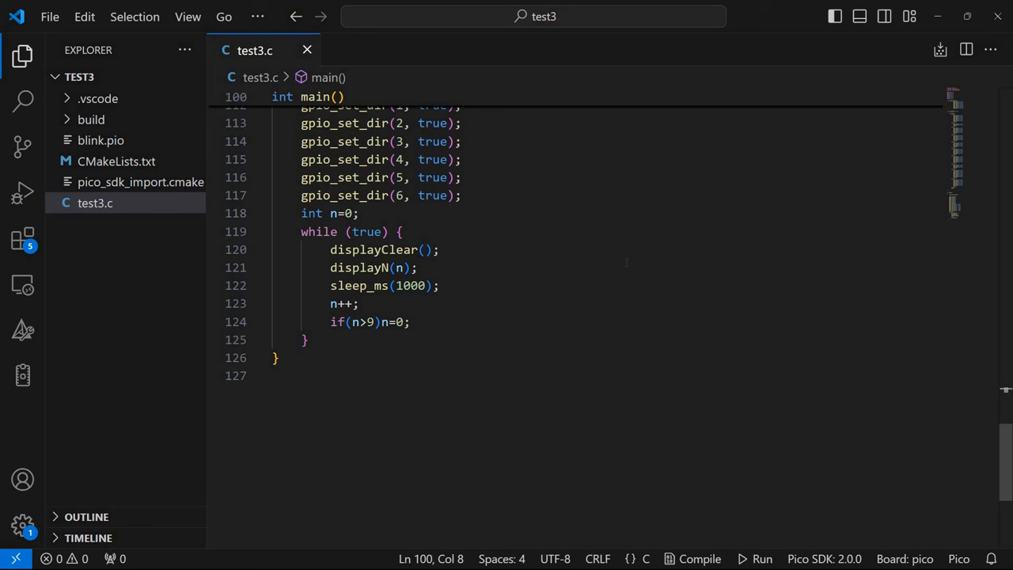
Check the loop's displayClear, displayN and n increment lines, then compile the test3 Pico project
{"action": "double_click", "coordinate": [342, 304]}
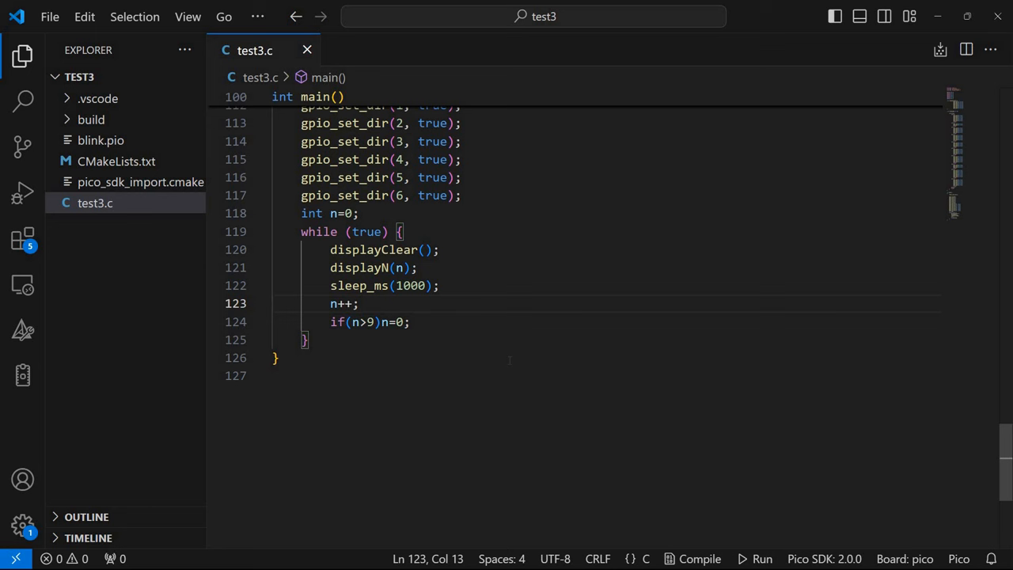
{"action": "left_click", "coordinate": [361, 304]}
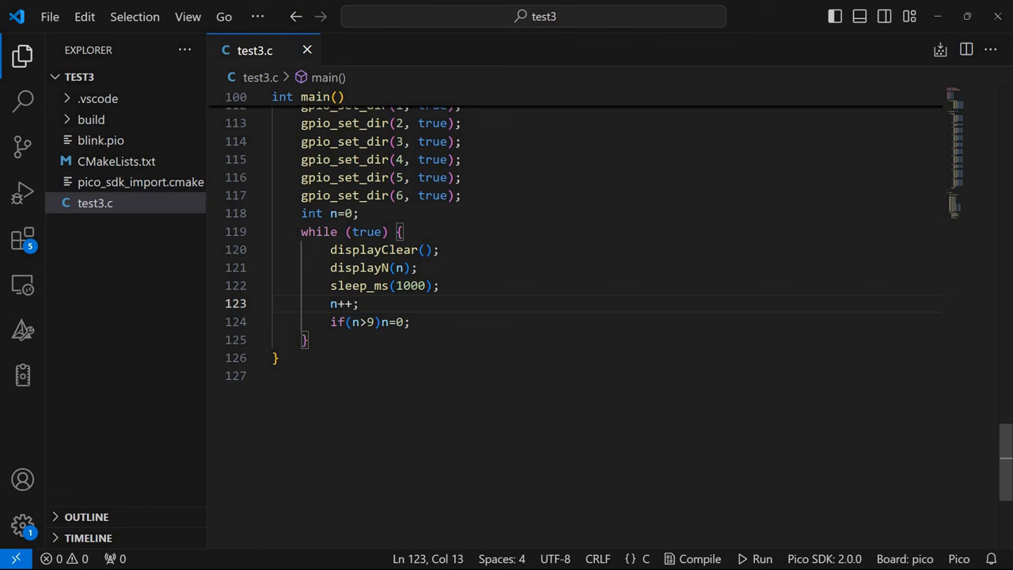
{"action": "left_click", "coordinate": [440, 250]}
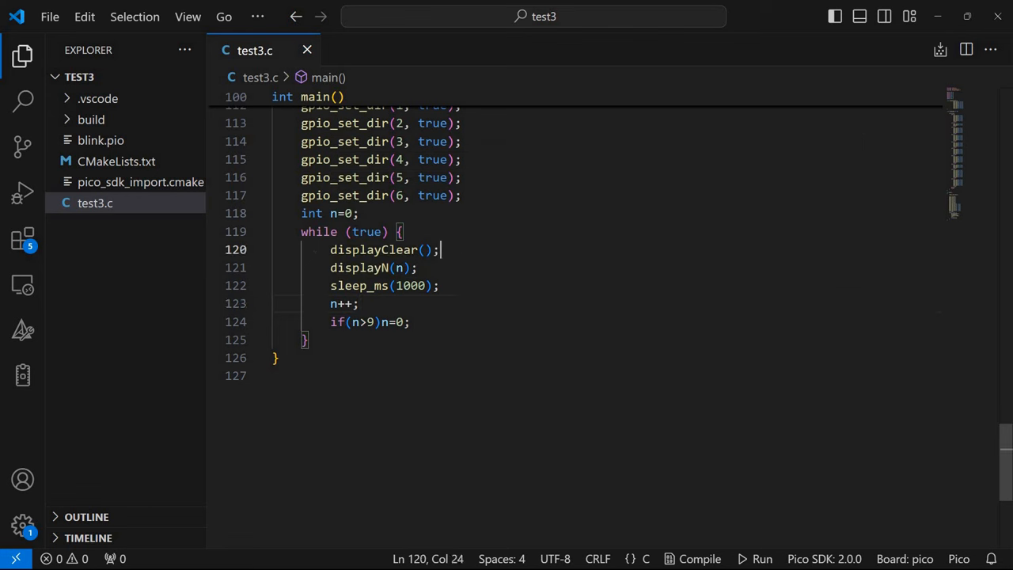
{"action": "left_click", "coordinate": [420, 268]}
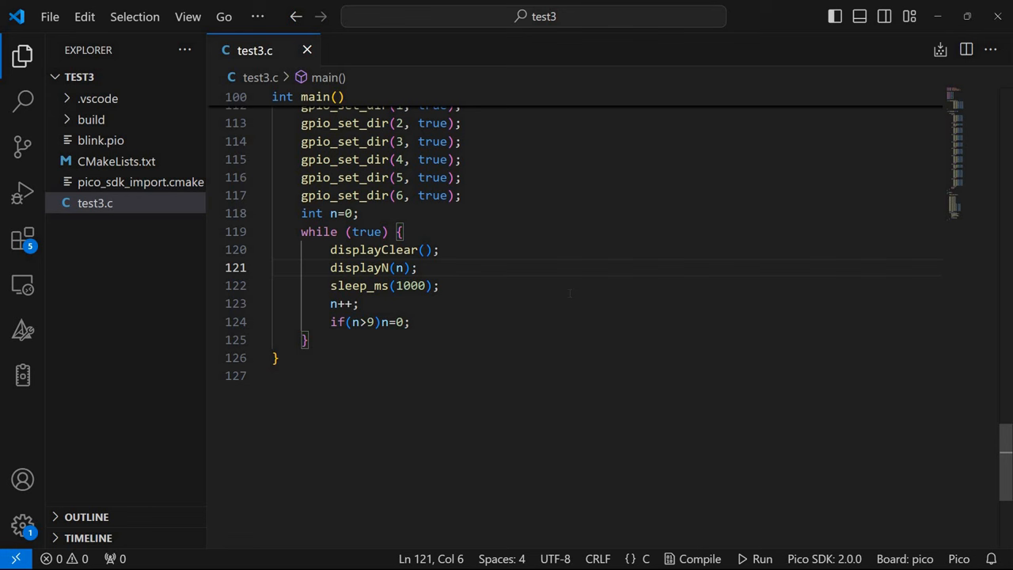
{"action": "mouse_move", "coordinate": [668, 98]}
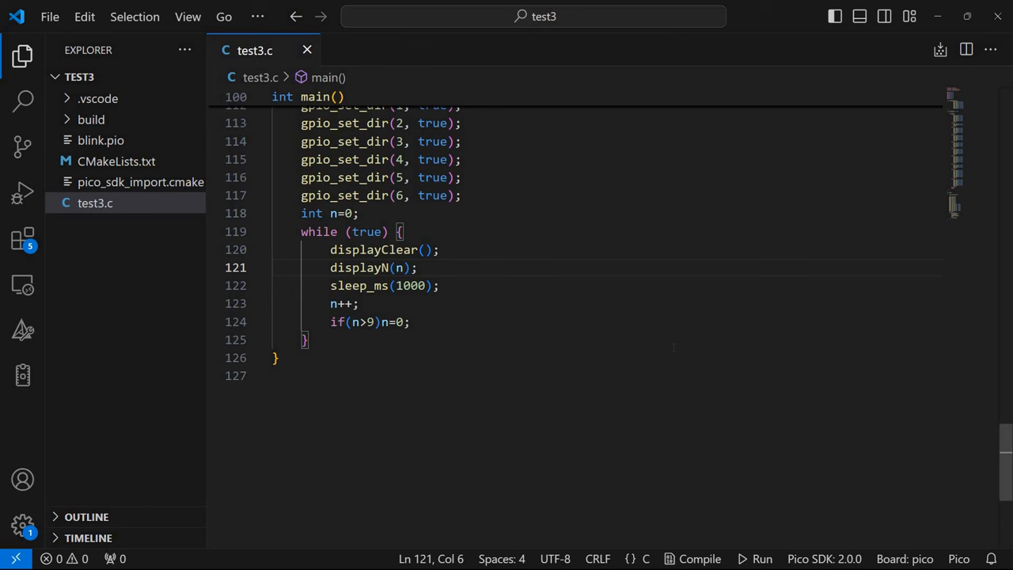
{"action": "mouse_move", "coordinate": [22, 375]}
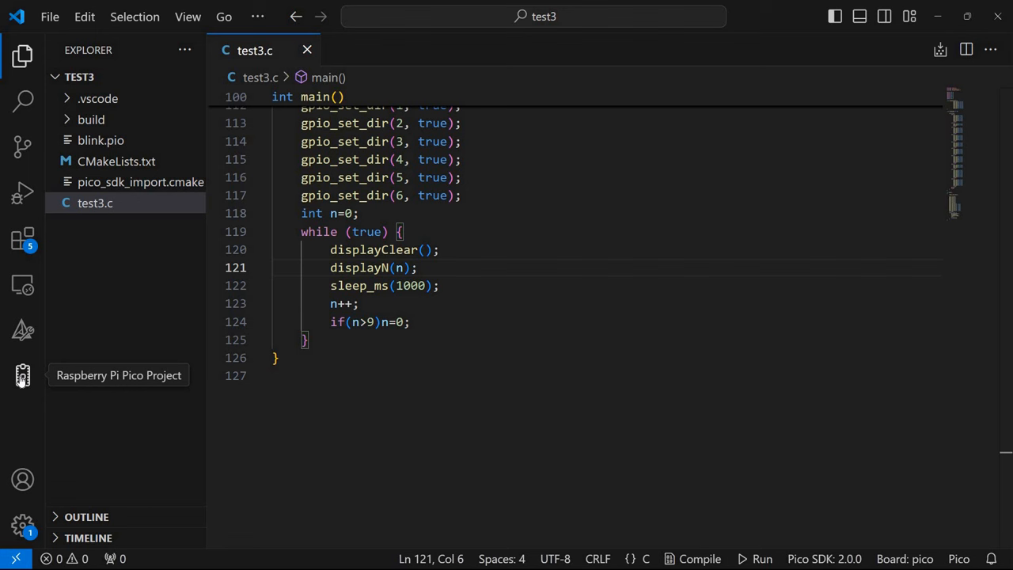
{"action": "left_click", "coordinate": [22, 375]}
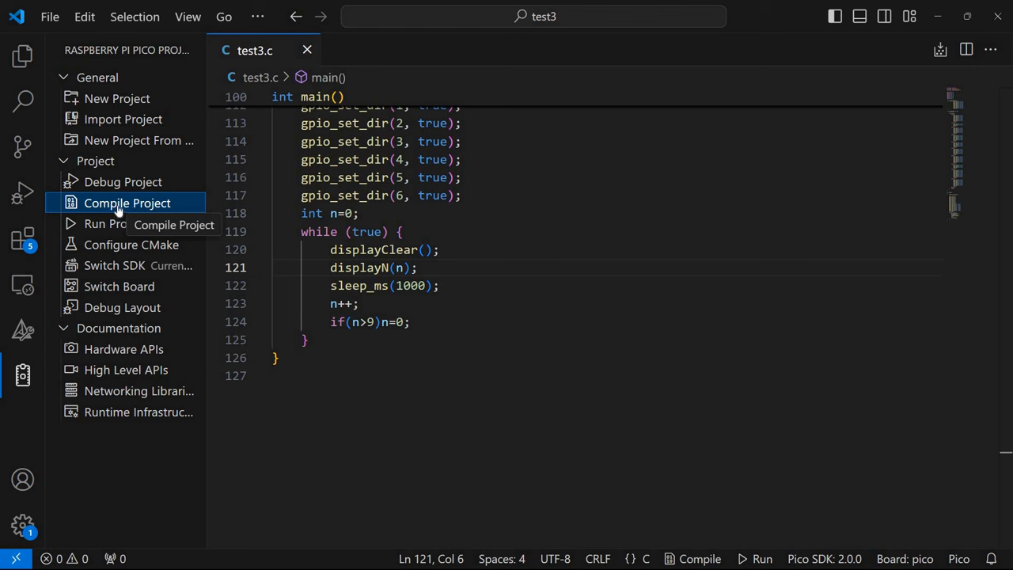
{"action": "left_click", "coordinate": [127, 202]}
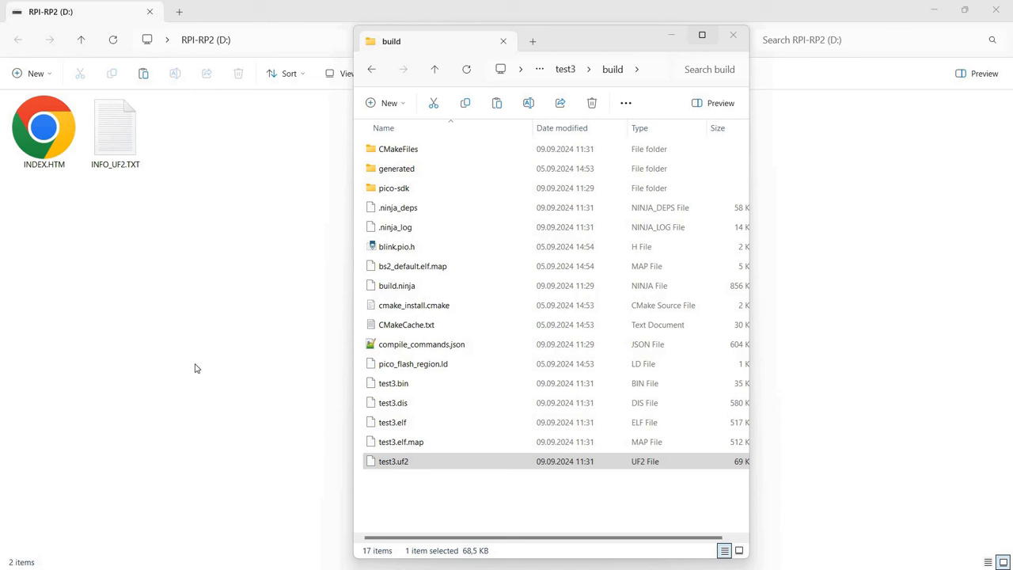
Select test3.uf2 in the build folder beside the RPI-RP2 (D:) drive window
{"action": "left_click", "coordinate": [392, 462]}
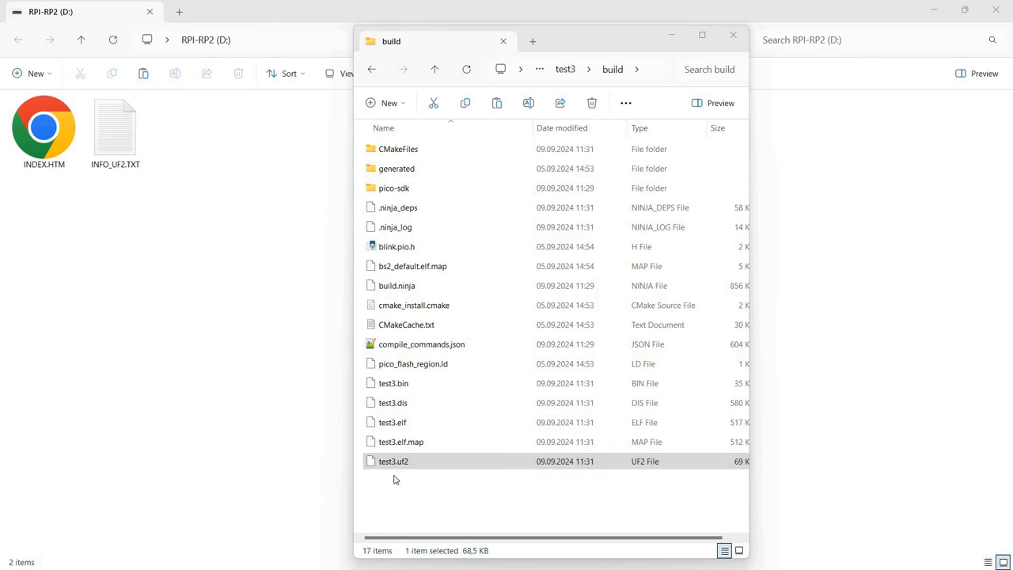
{"action": "mouse_move", "coordinate": [399, 474]}
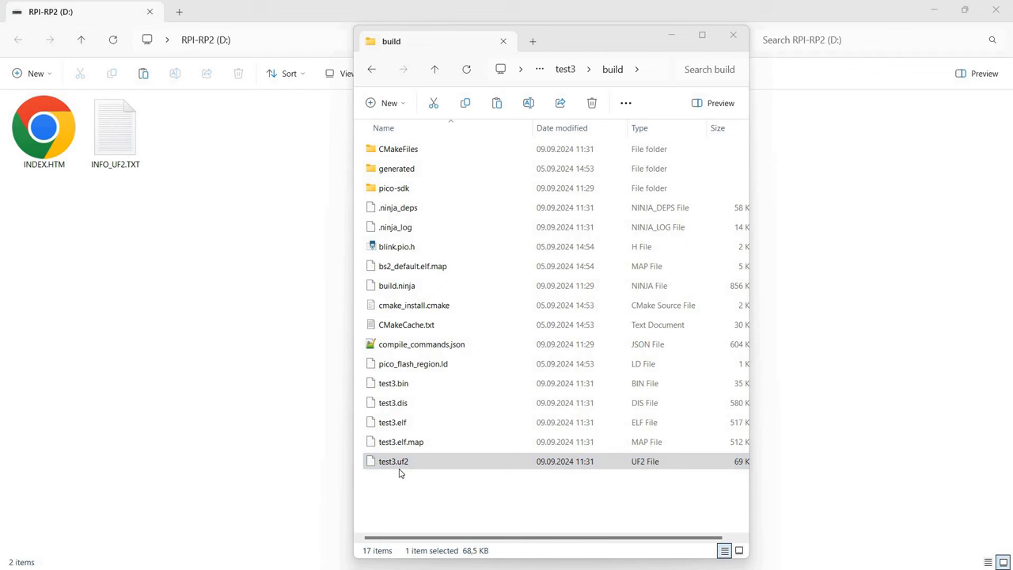